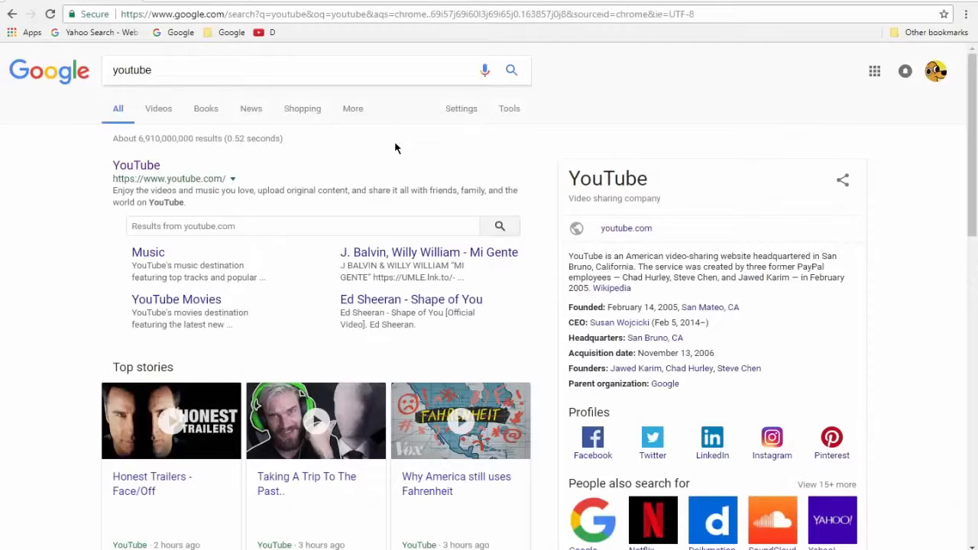
# Open the YouTube home page from the top Google result for 'youtube'.
pyautogui.click(136, 165)
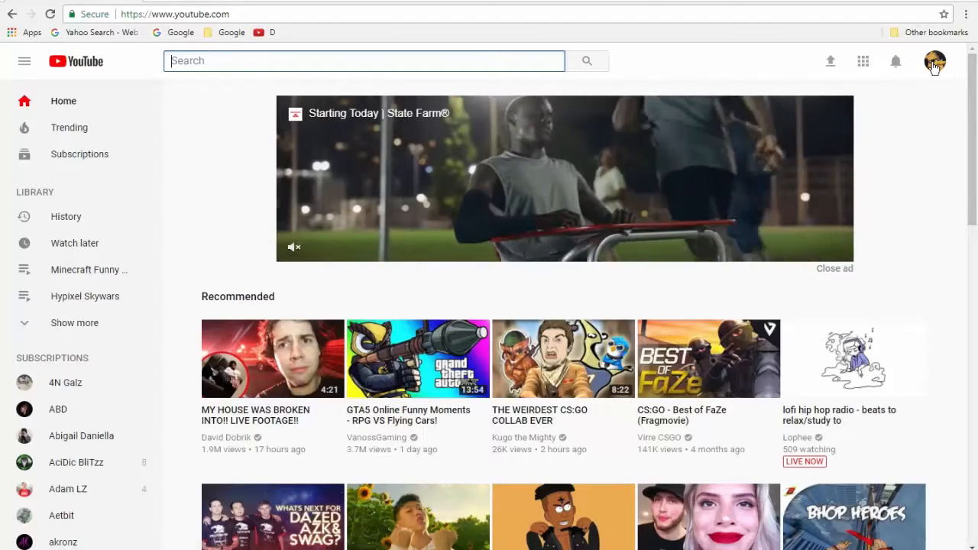
# Go to My channel via the profile avatar, then reopen the account menu.
pyautogui.click(935, 61)
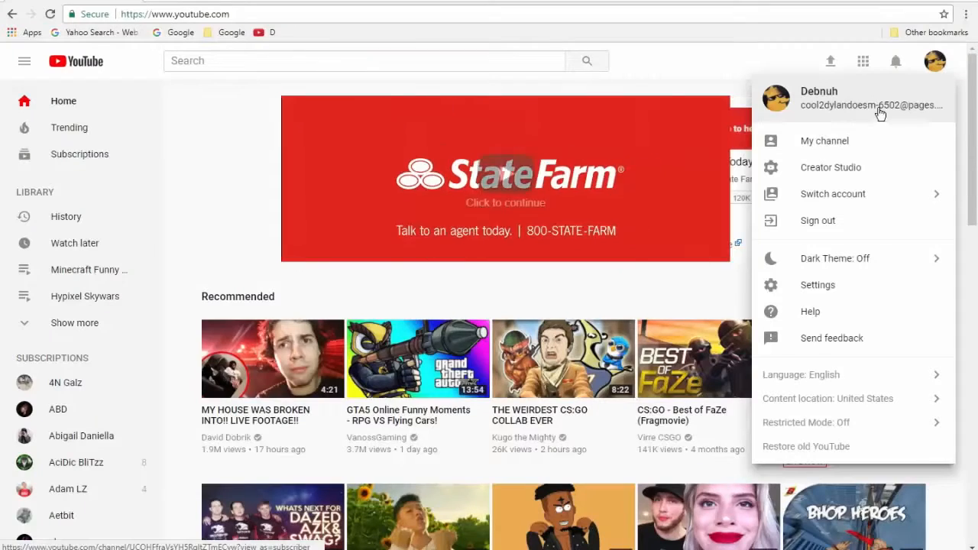
pyautogui.click(825, 141)
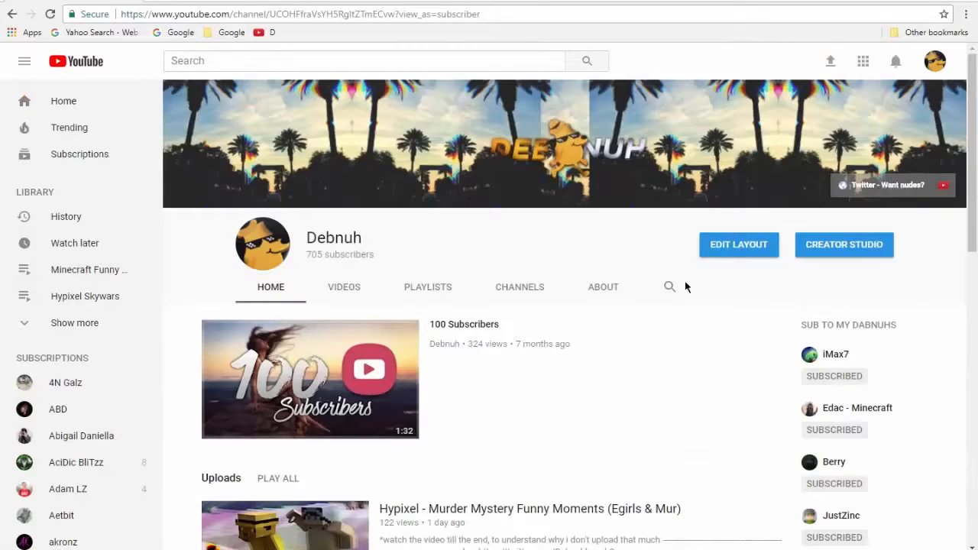
pyautogui.moveTo(662, 336)
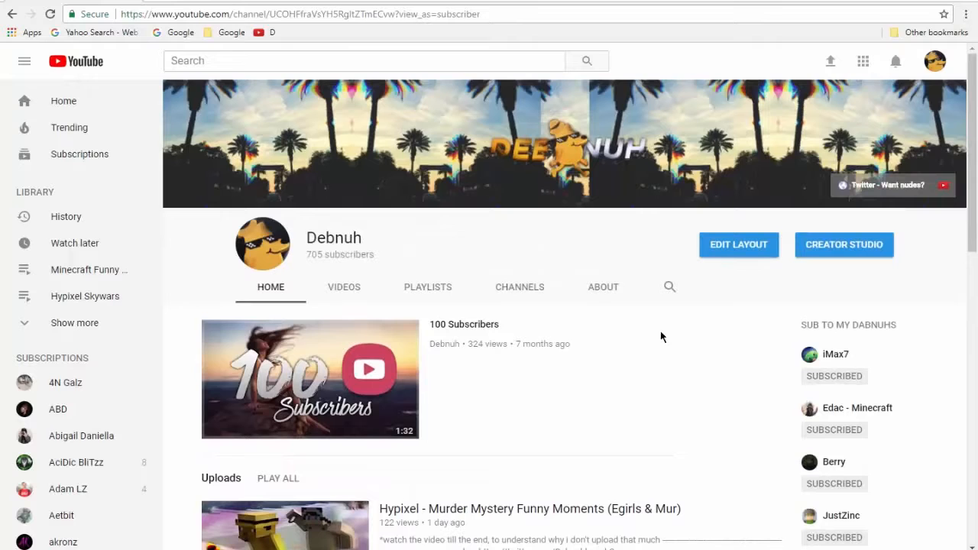
pyautogui.moveTo(739, 245)
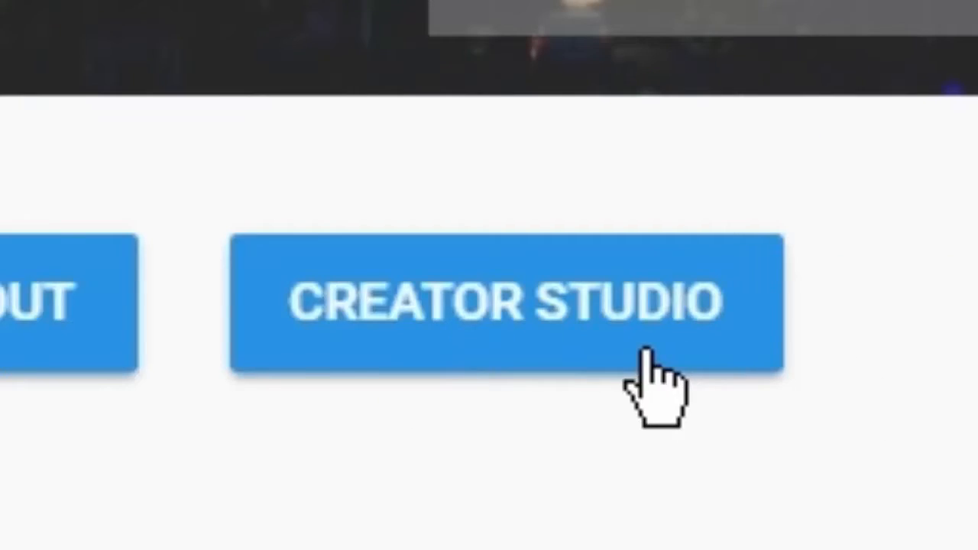
pyautogui.click(505, 302)
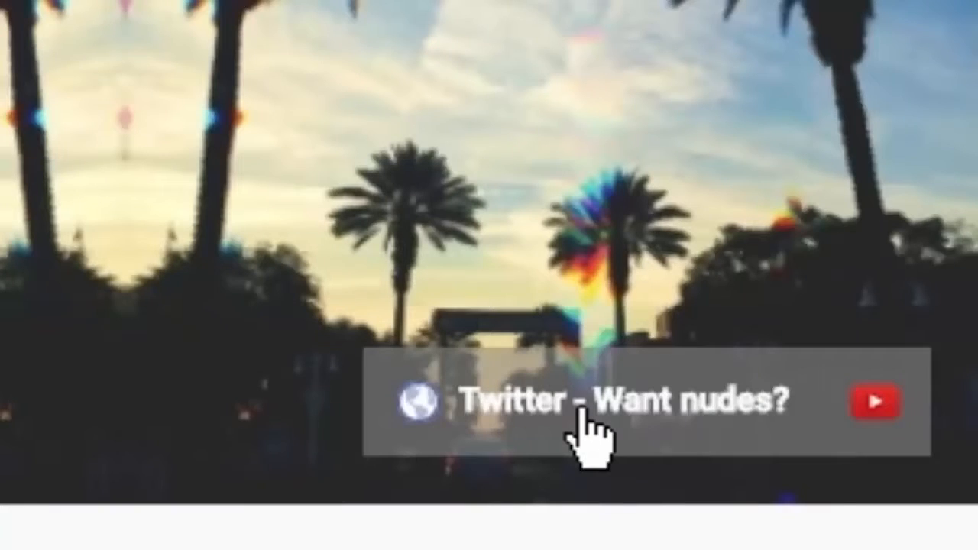
pyautogui.moveTo(590, 443)
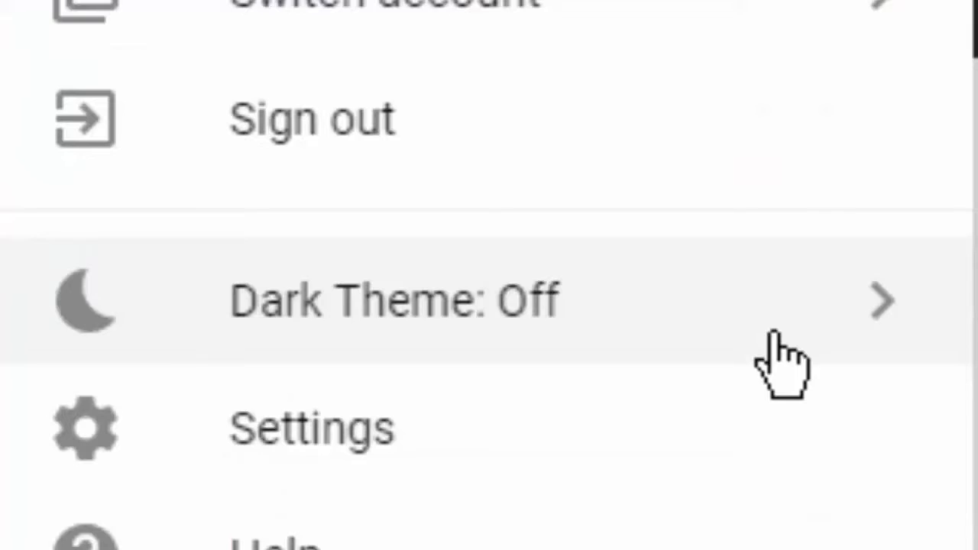
# Open the Dark Theme panel from the 'Dark Theme: Off' menu entry.
pyautogui.click(393, 298)
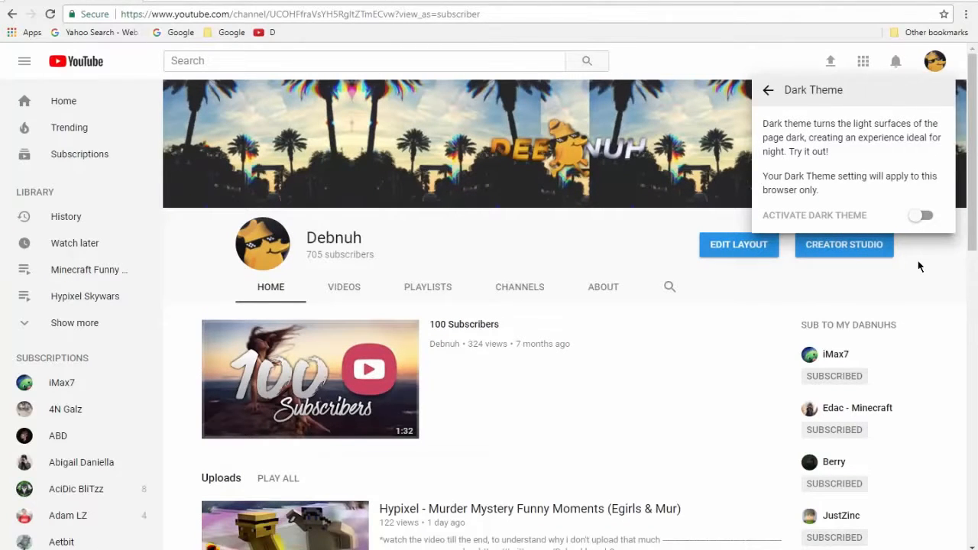
pyautogui.moveTo(760, 229)
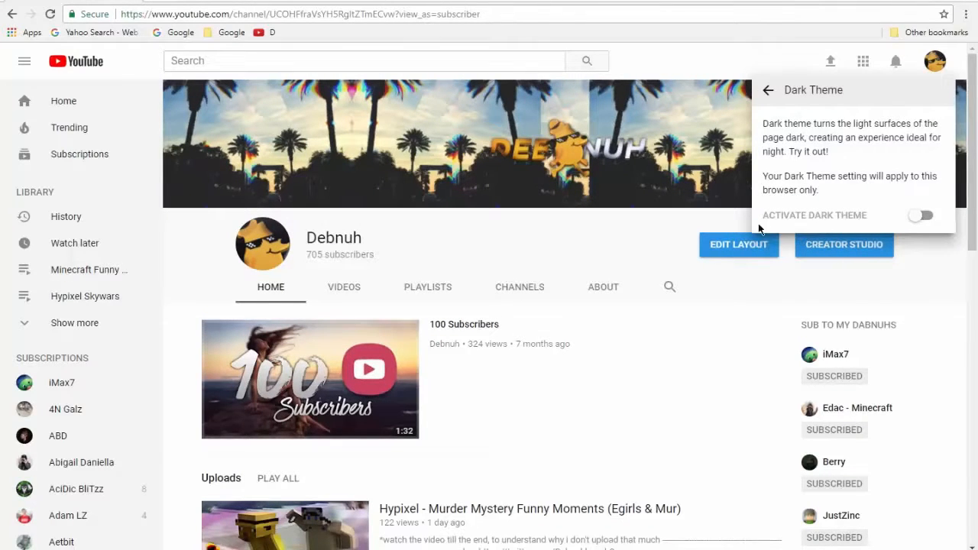
# Turn on the Activate Dark Theme toggle so the channel page goes dark.
pyautogui.click(921, 215)
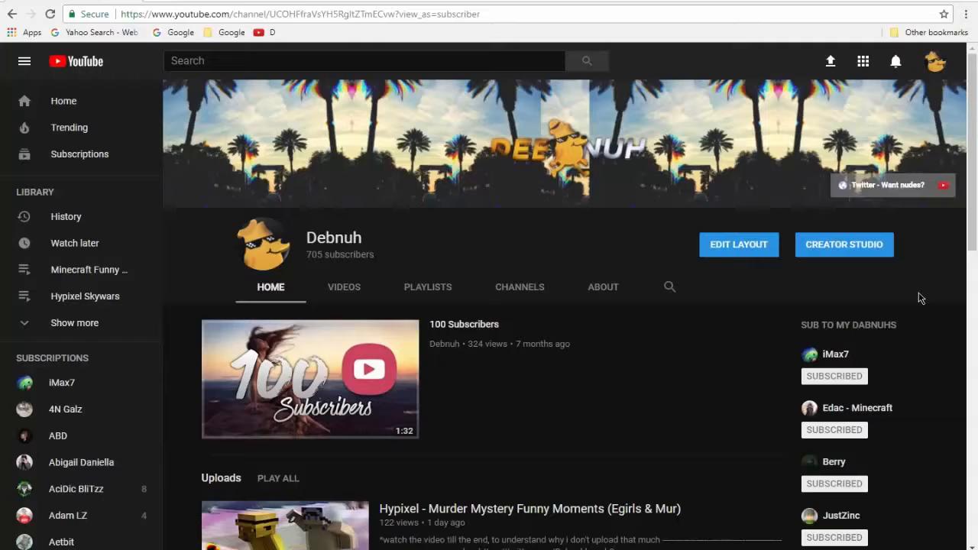
pyautogui.moveTo(433, 41)
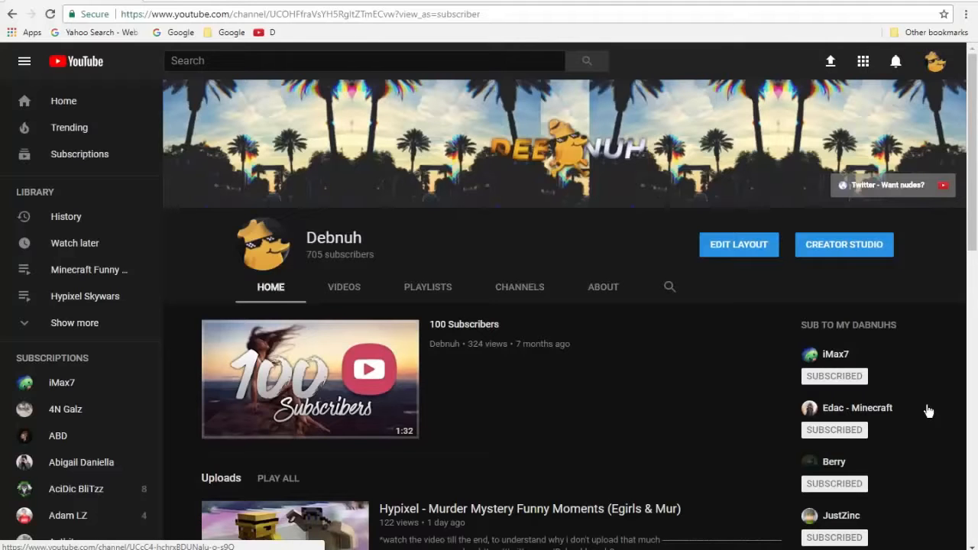
pyautogui.moveTo(937, 364)
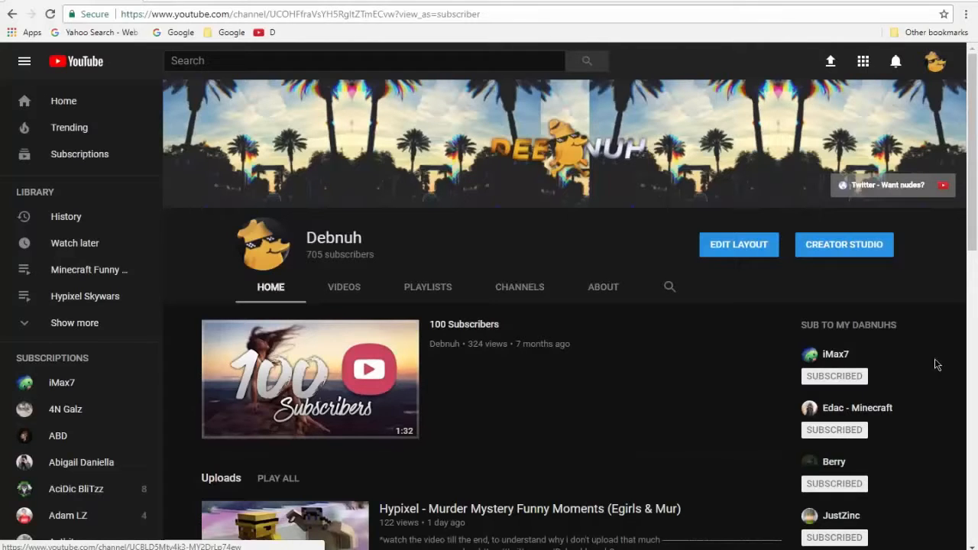
pyautogui.moveTo(799, 292)
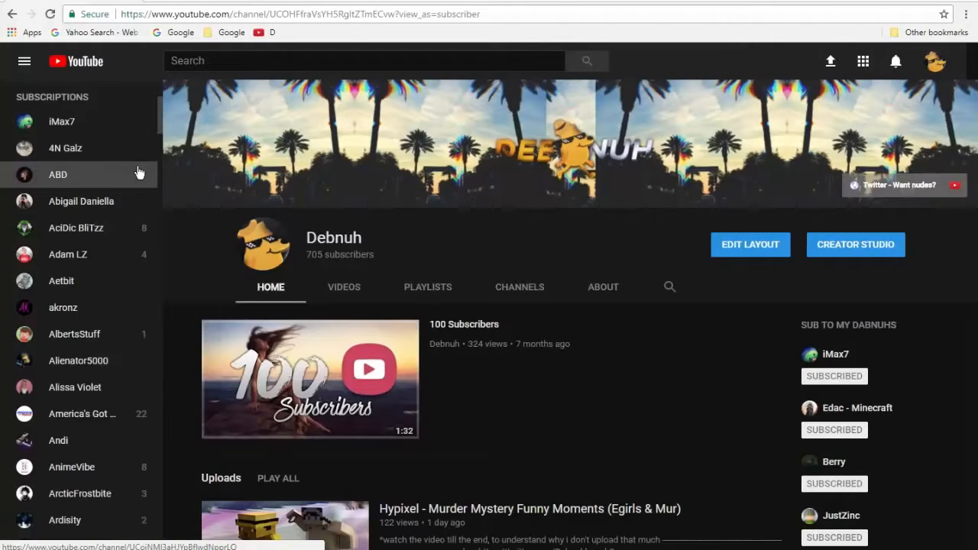
pyautogui.moveTo(162, 129)
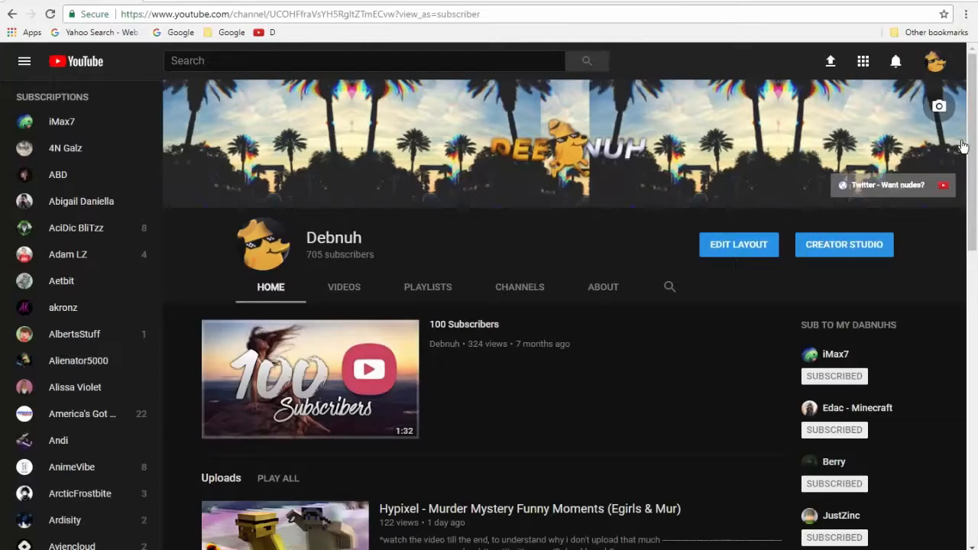
pyautogui.moveTo(933, 353)
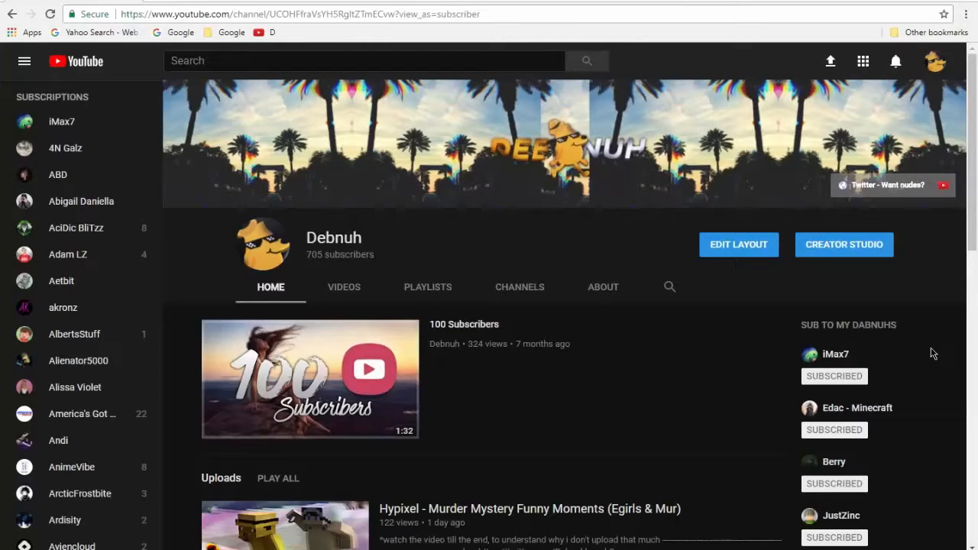
pyautogui.moveTo(264, 243)
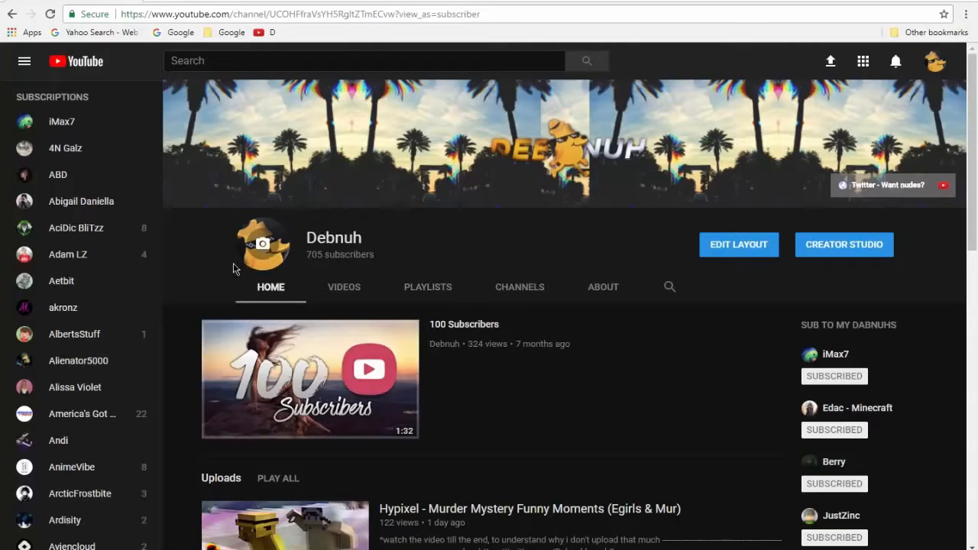
pyautogui.moveTo(696, 428)
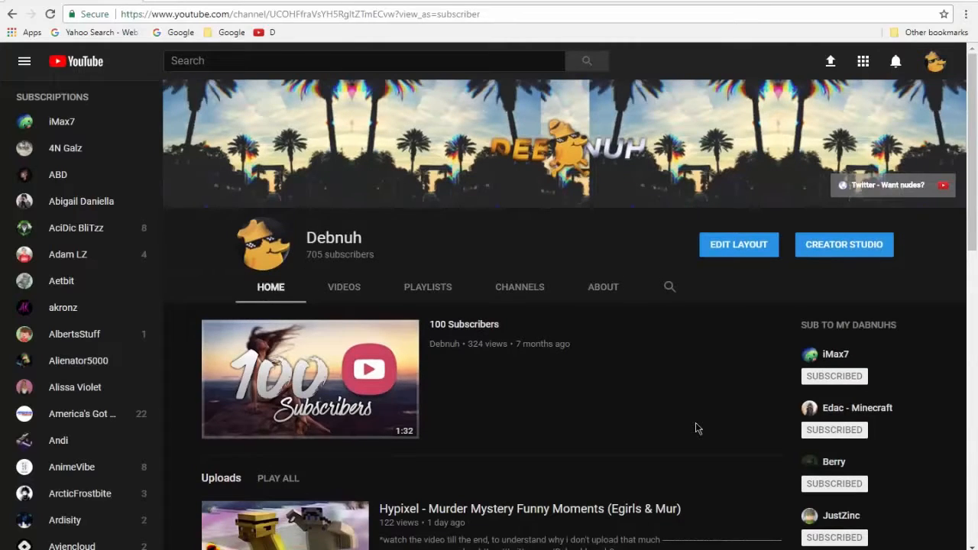
pyautogui.scroll(-3)
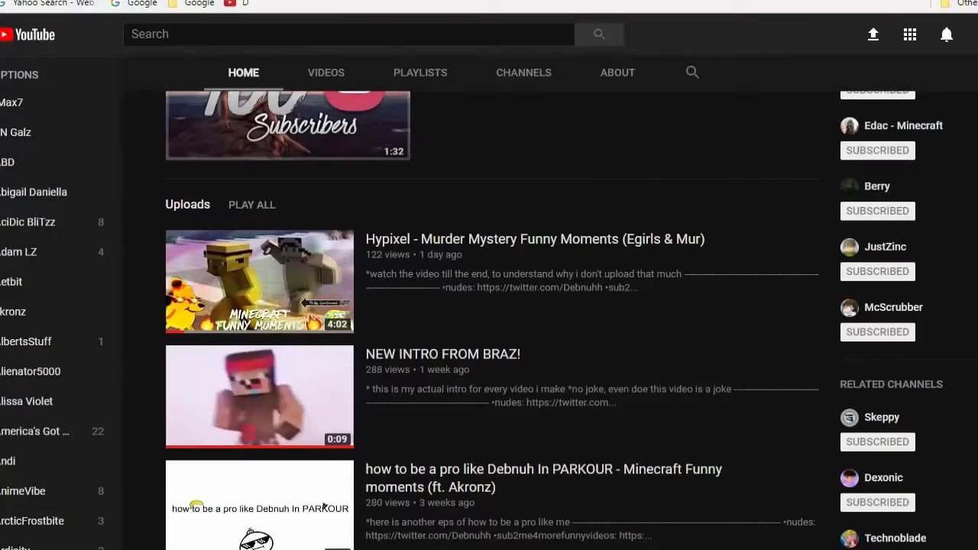
pyautogui.scroll(3)
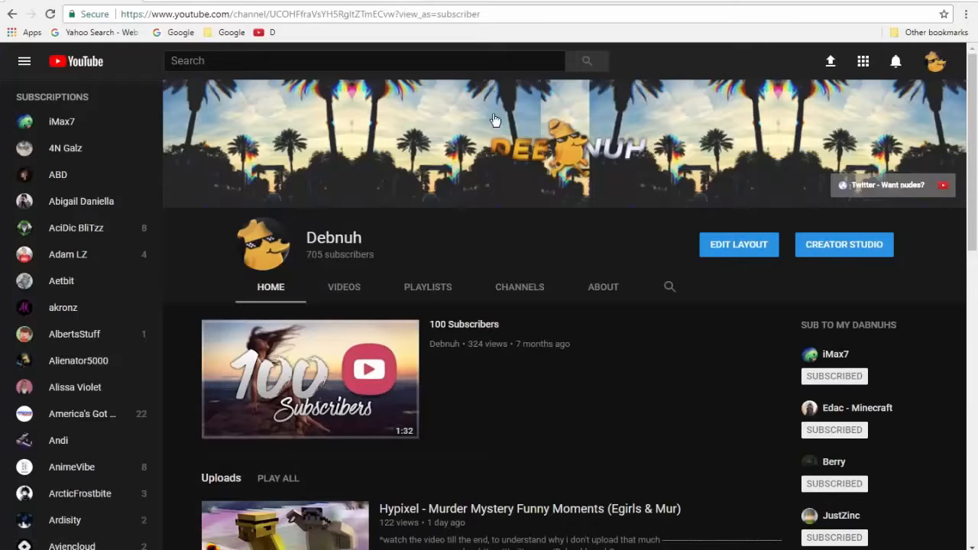
pyautogui.moveTo(251, 253)
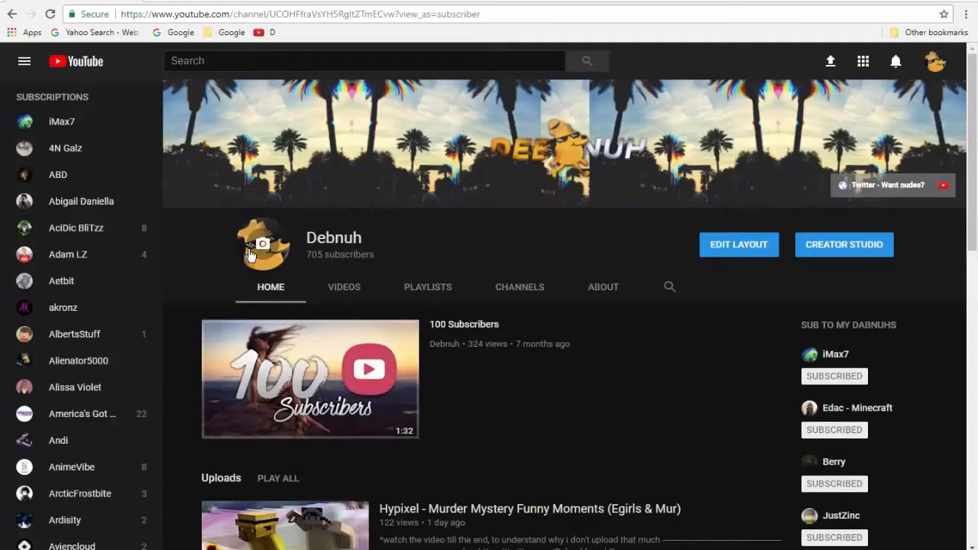
pyautogui.moveTo(672, 449)
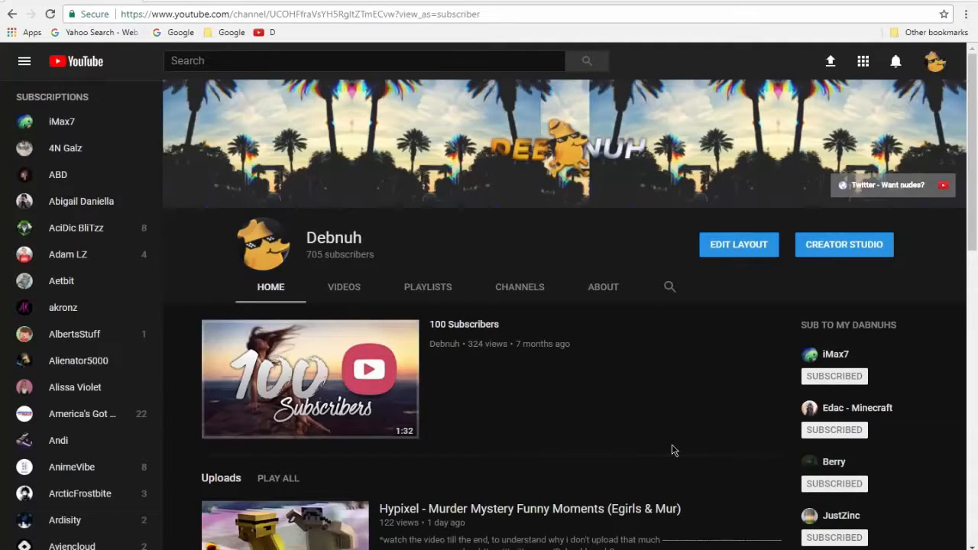